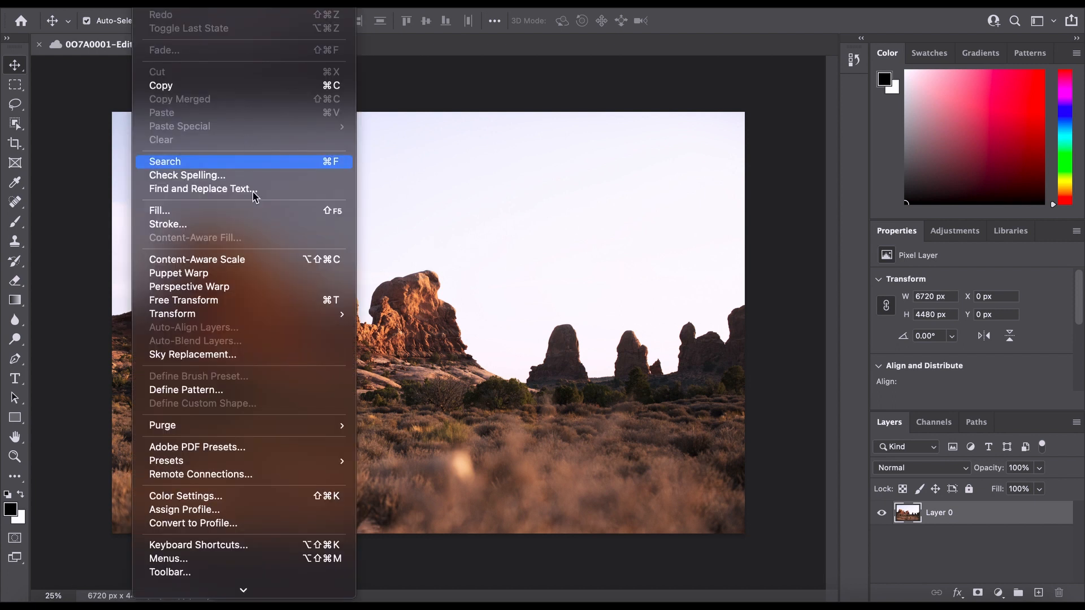
Step: Launch Sky Replacement on the desert photo, previewing the default orange sunset sky
click(193, 354)
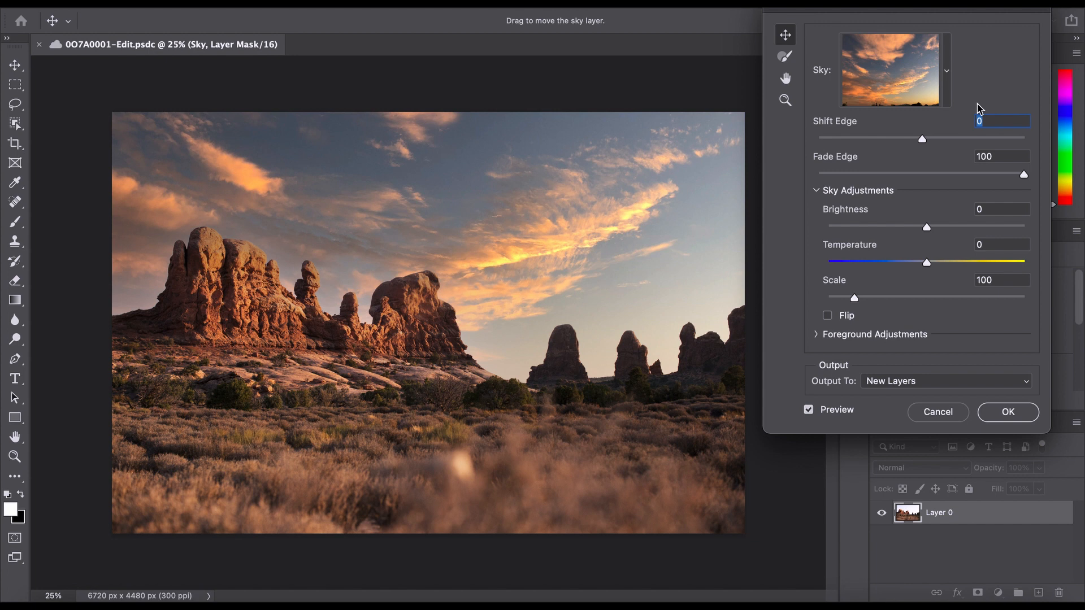
mouse_move(948, 76)
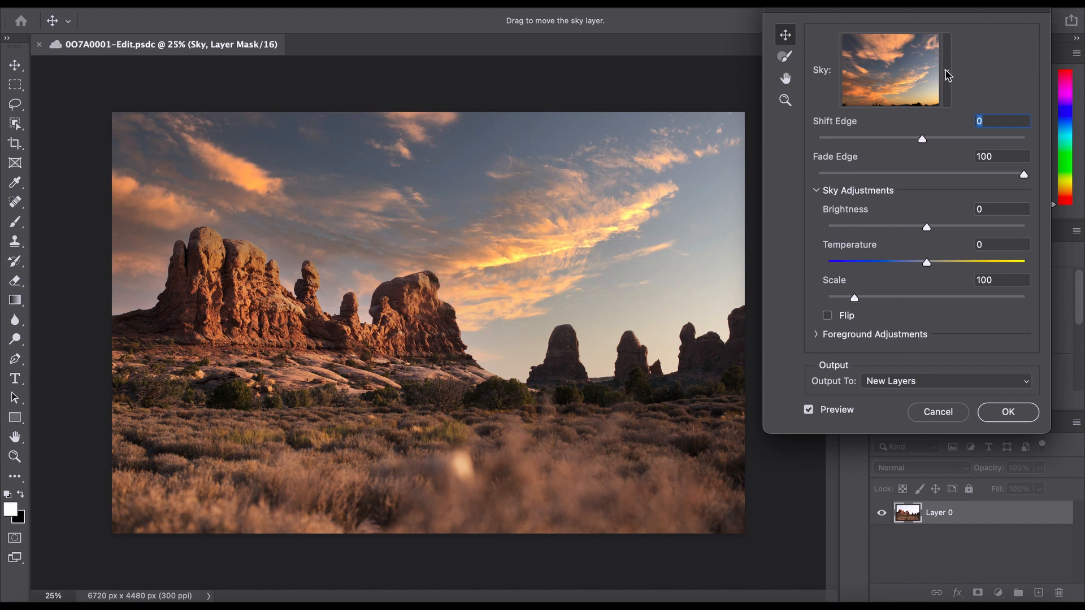
Step: Browse the sky presets, preview the vivid pink sunset, then choose the grey overcast sky
click(947, 71)
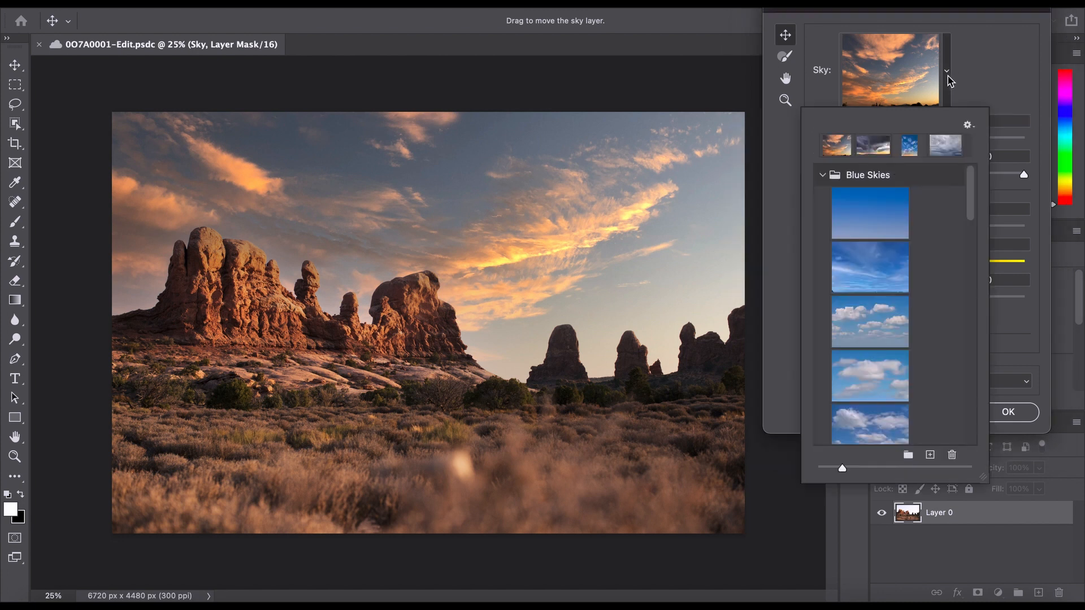
mouse_move(927, 220)
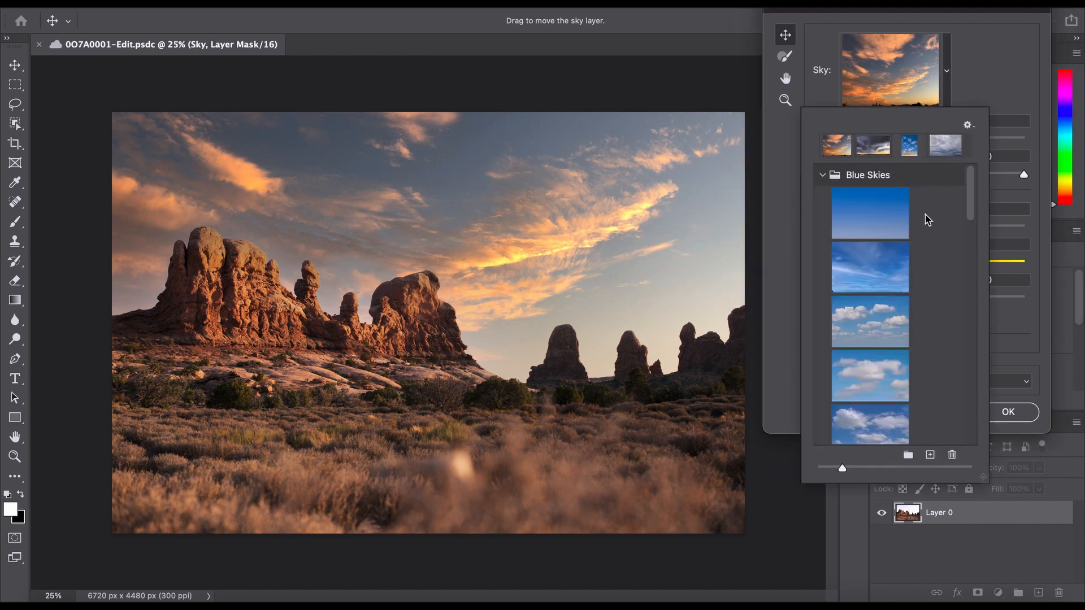
mouse_move(877, 240)
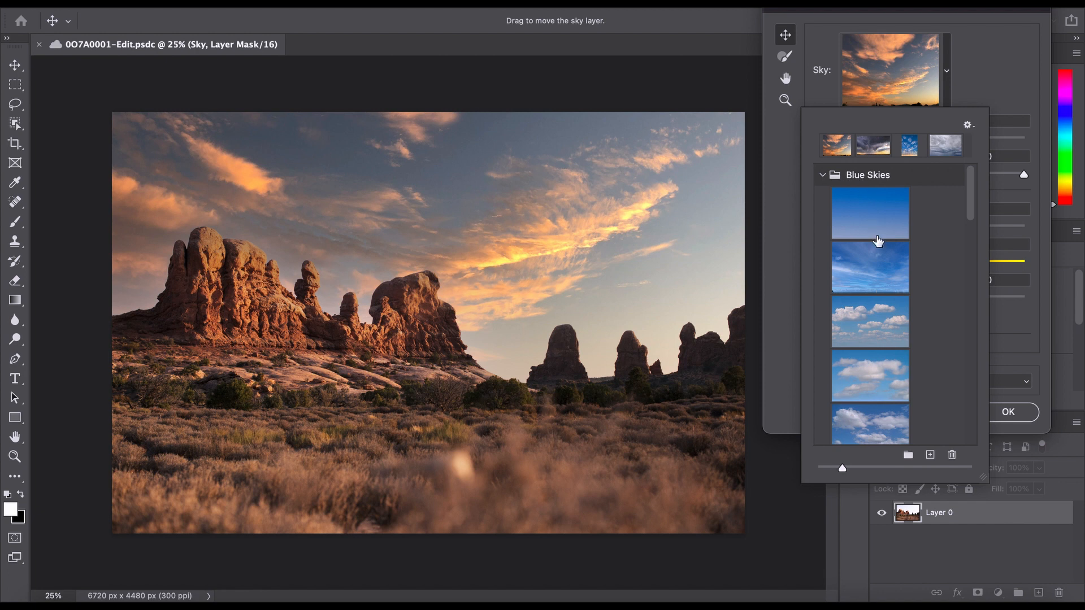
scroll(down, 3)
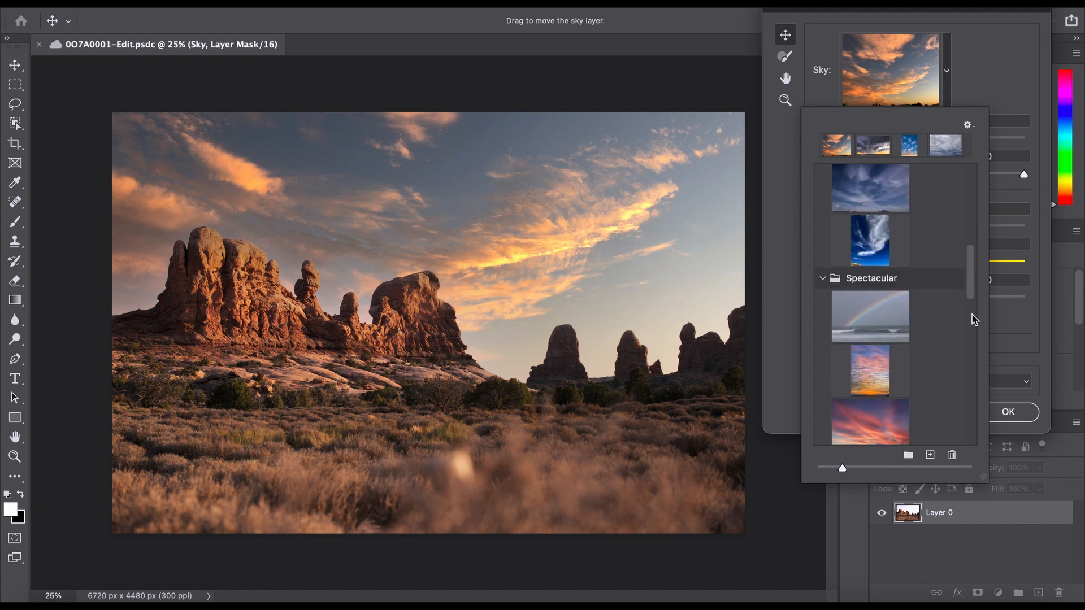
scroll(down, 3)
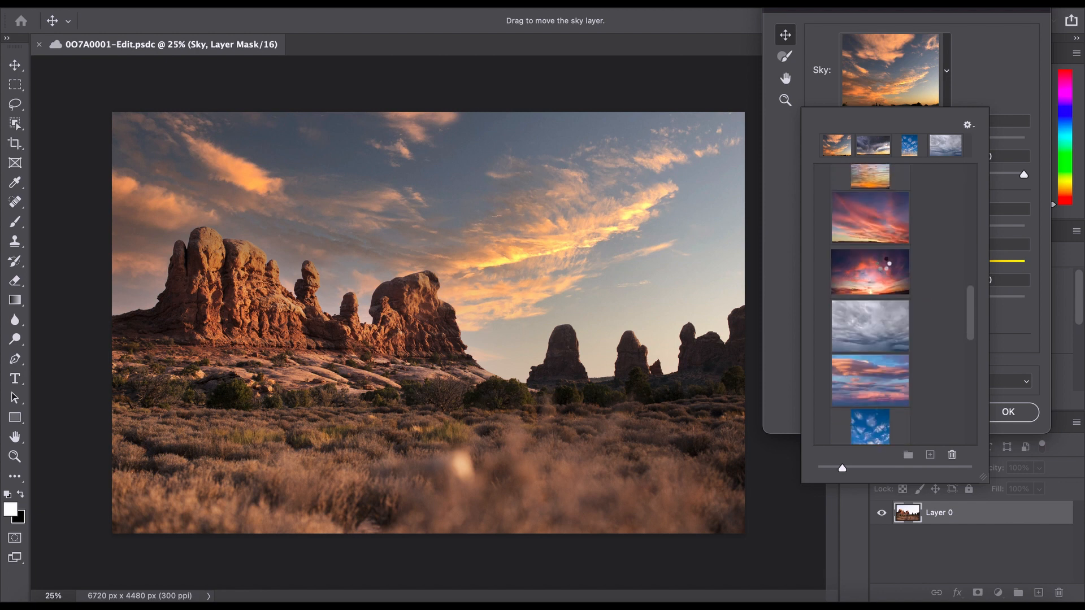
click(869, 271)
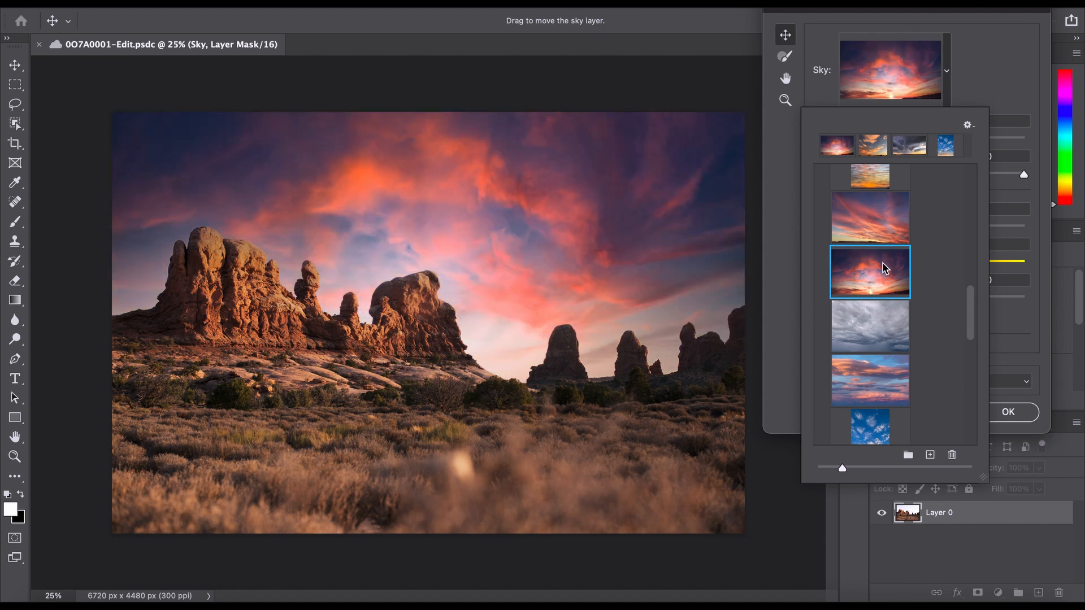
mouse_move(992, 314)
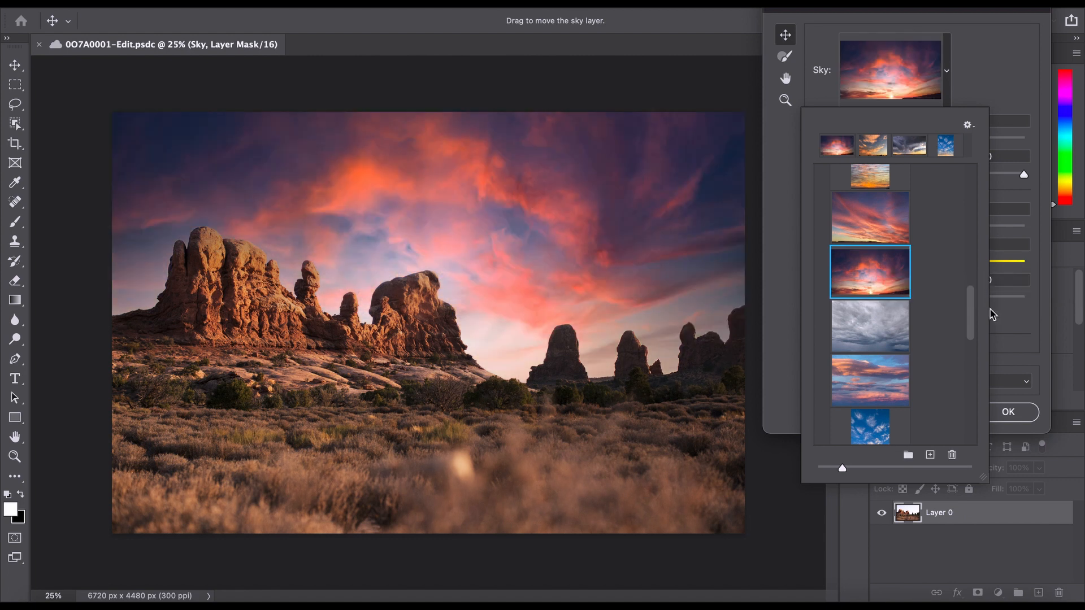
mouse_move(879, 337)
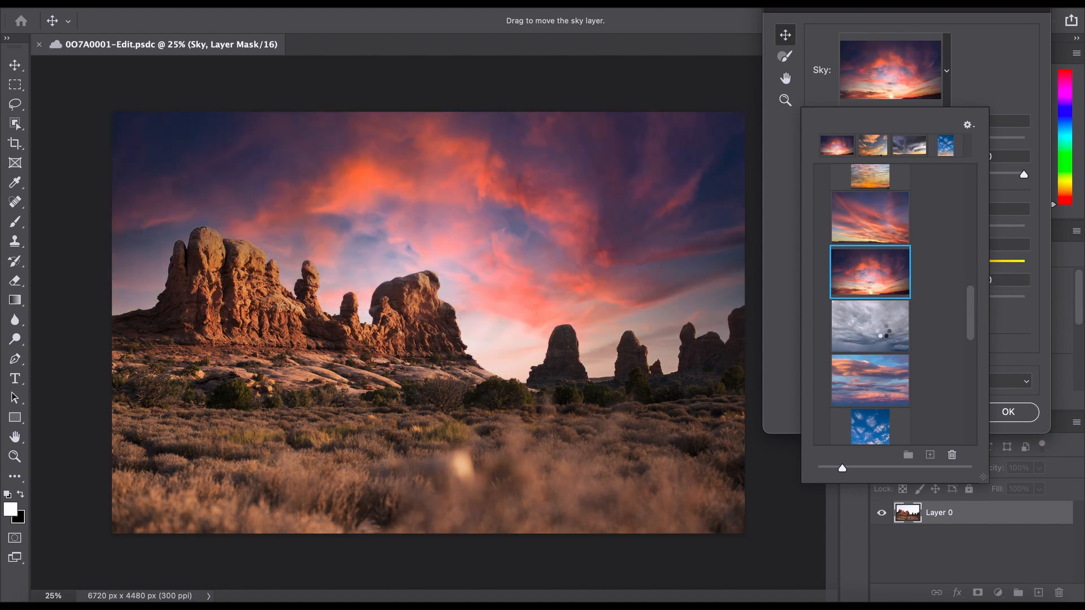
click(869, 325)
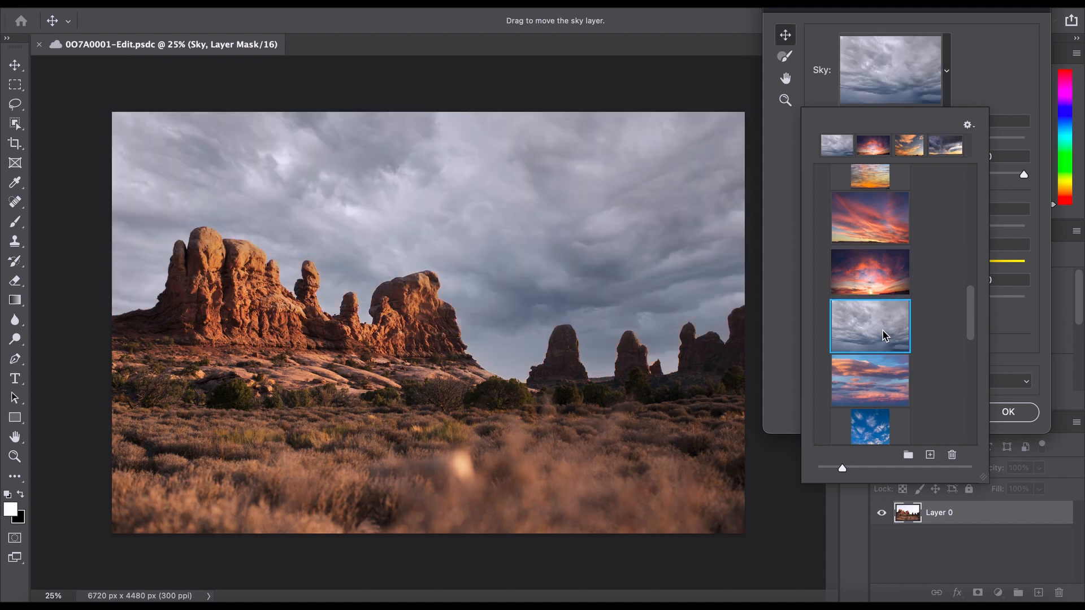
mouse_move(869, 326)
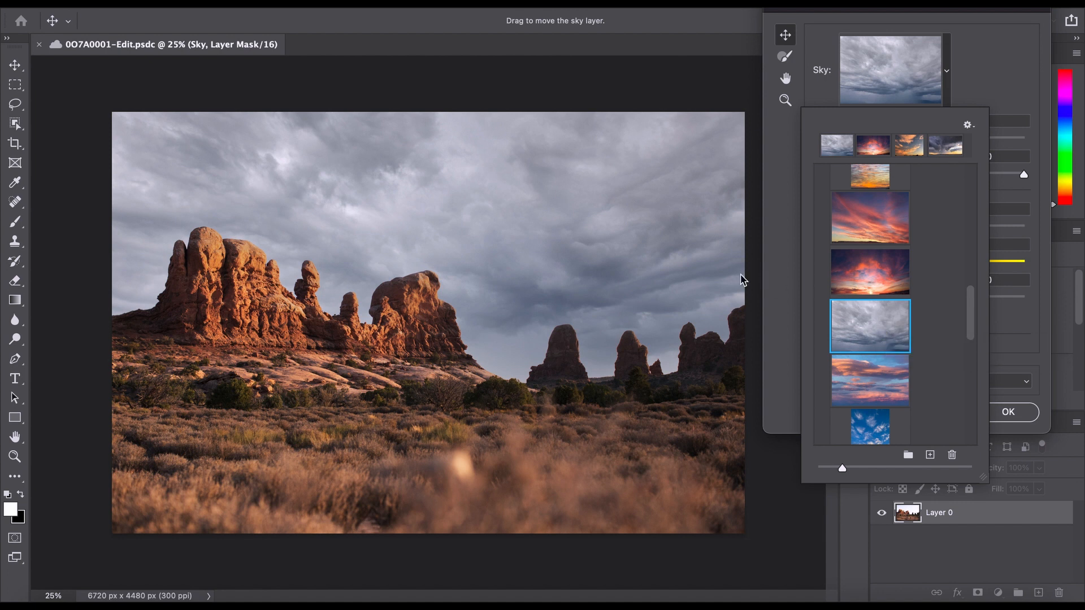
Step: Choose the deep blue dusk sky with pink streaks from the Sunsets collection
scroll(down, 3)
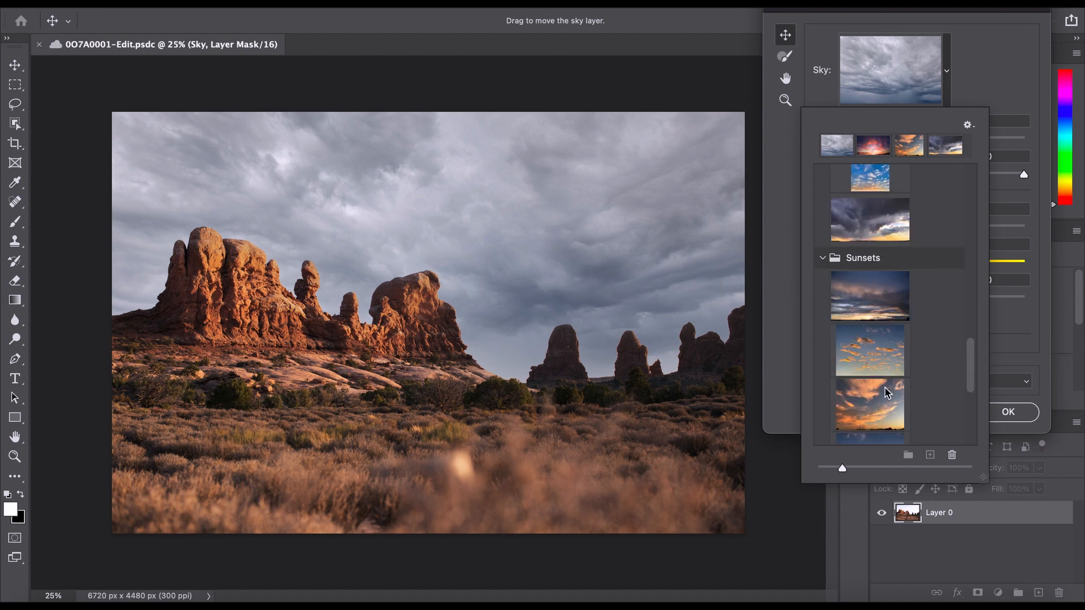
click(869, 408)
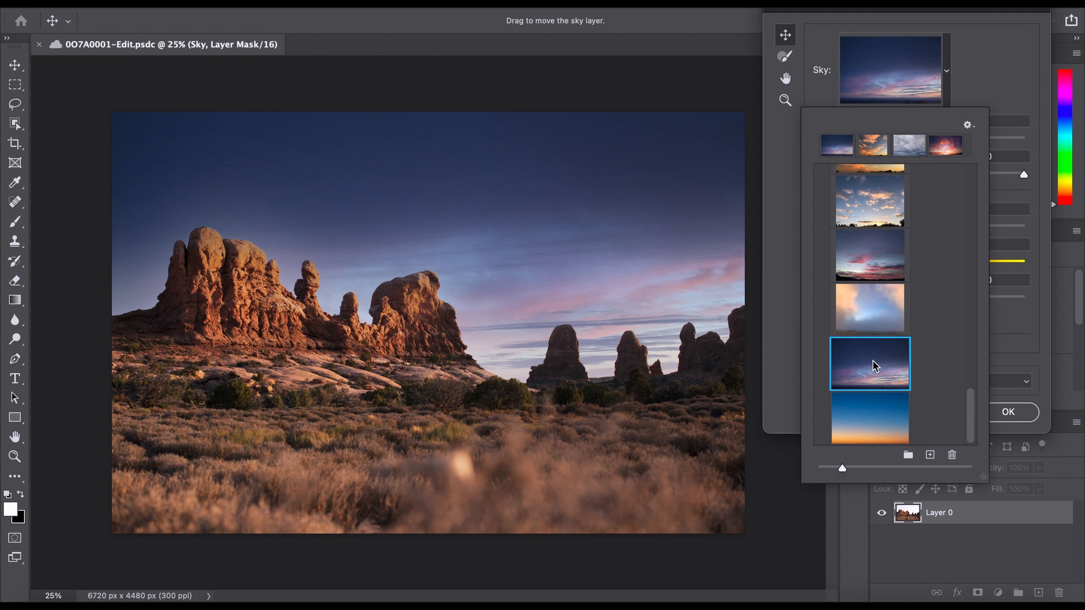
mouse_move(892, 309)
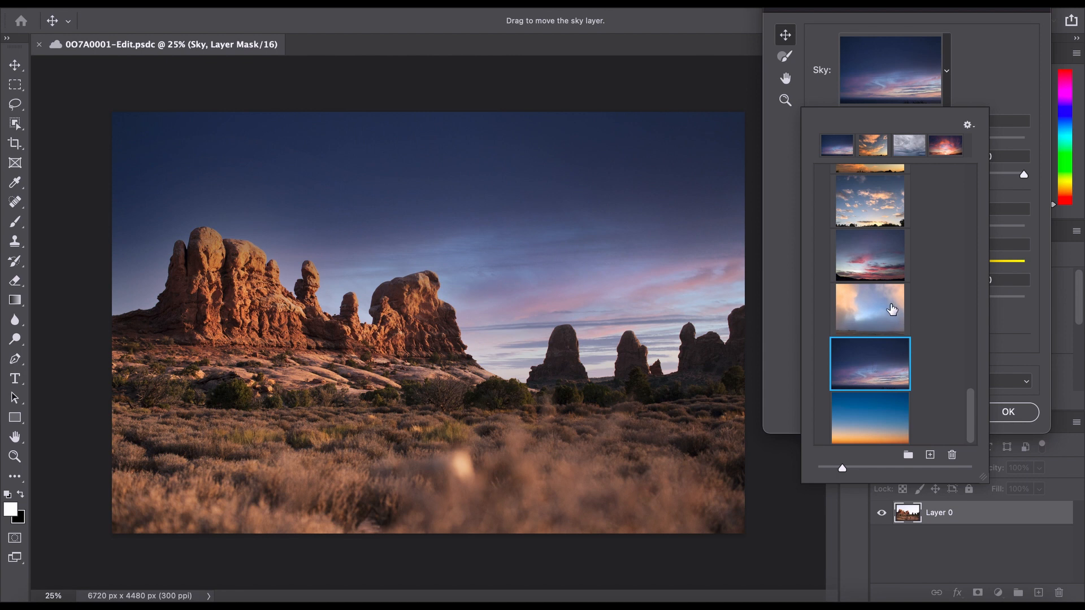
mouse_move(893, 308)
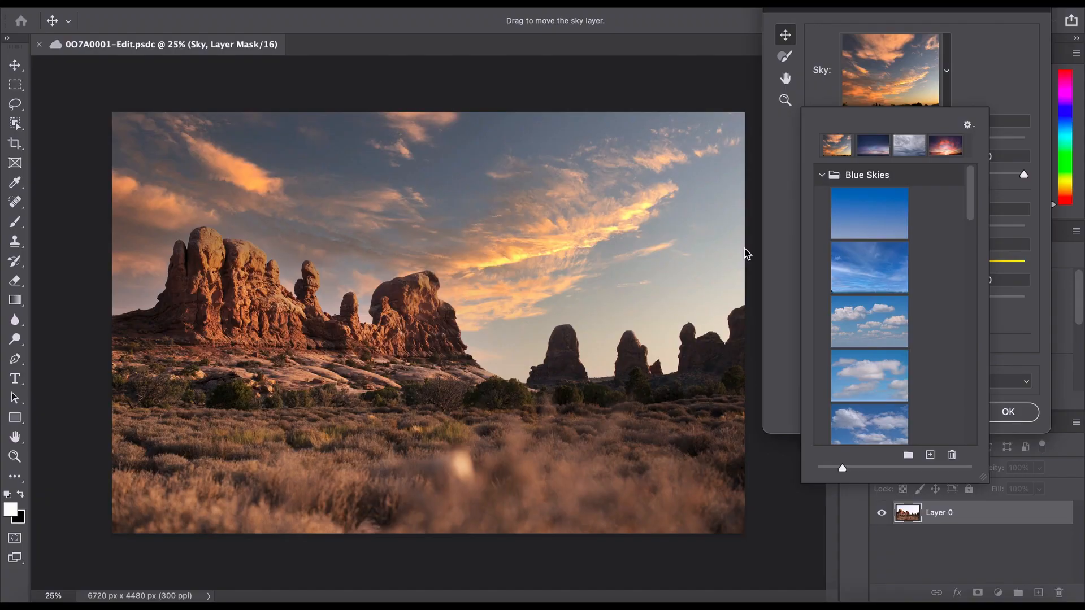
mouse_move(751, 254)
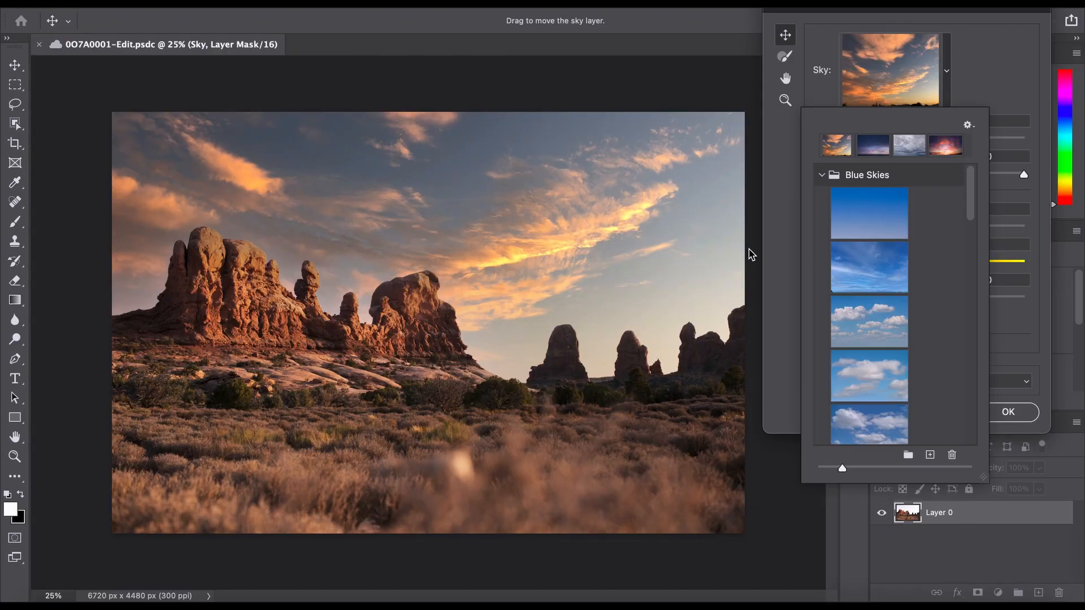
mouse_move(756, 255)
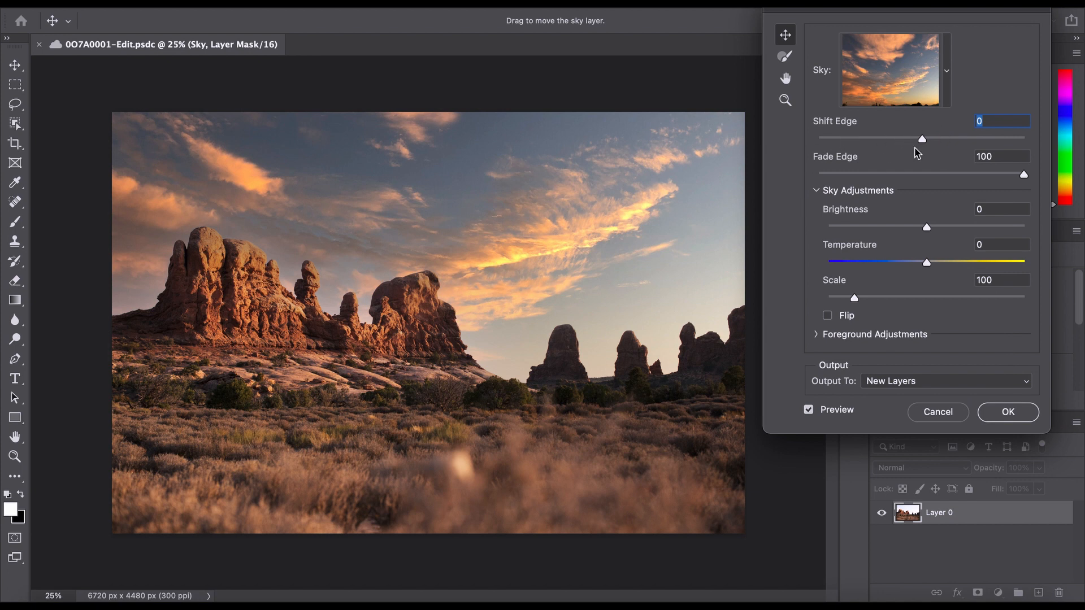
mouse_move(873, 251)
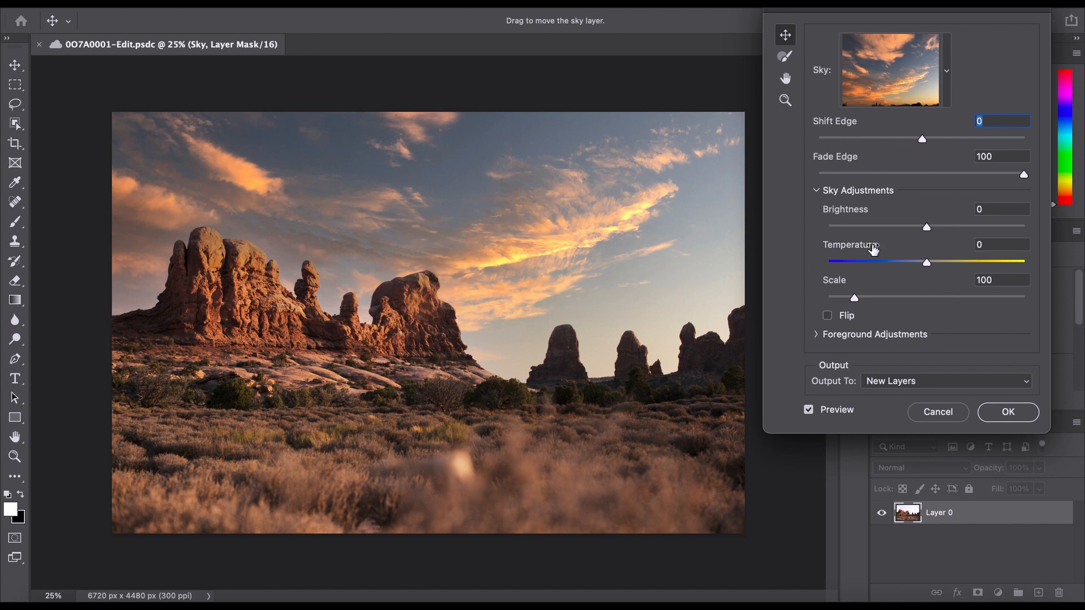
mouse_move(881, 225)
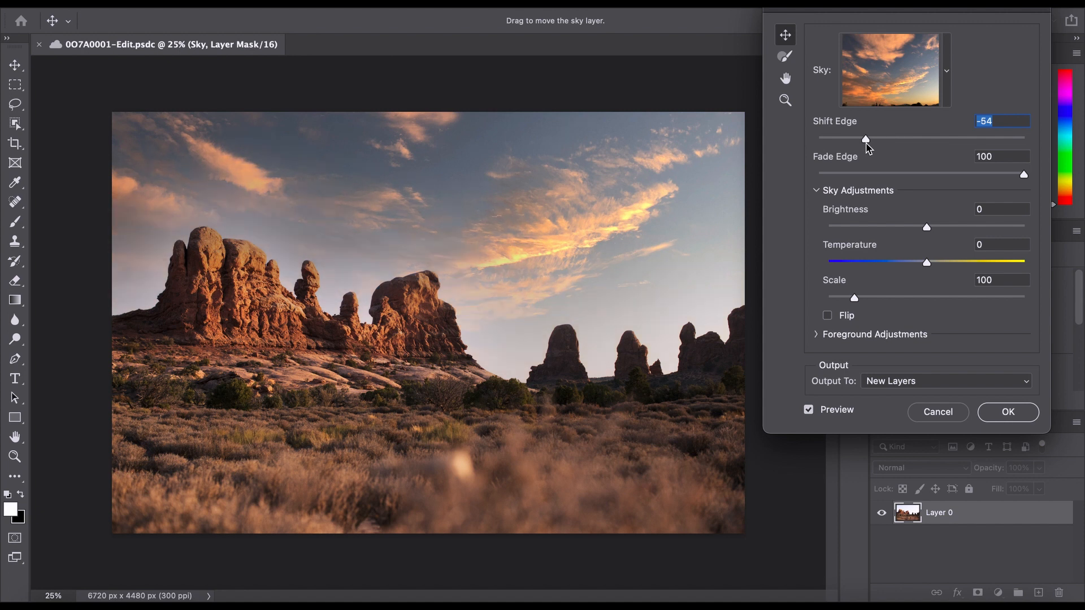
mouse_move(854, 143)
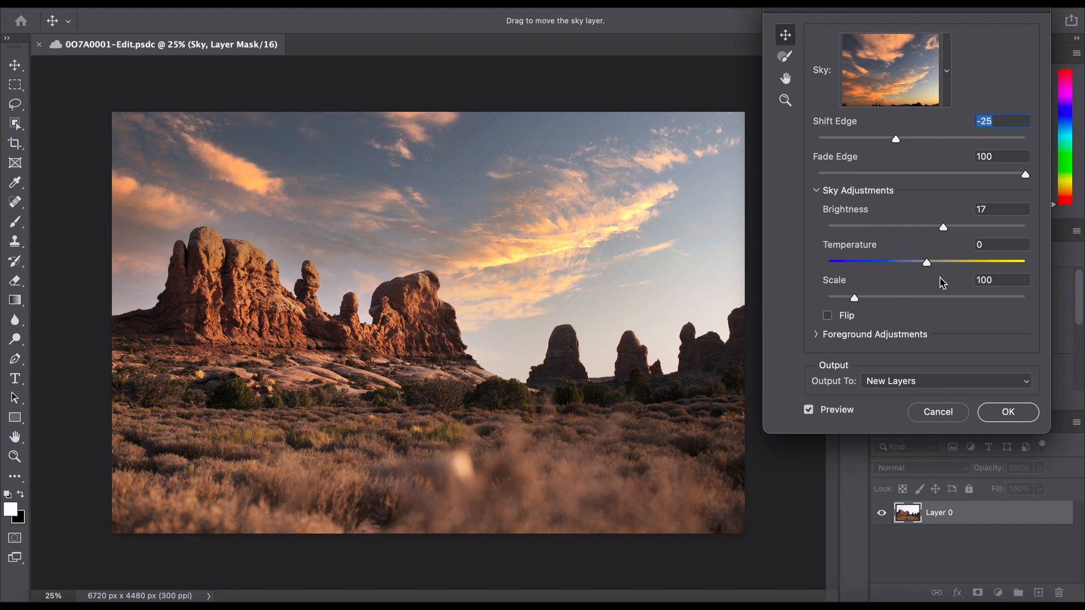
mouse_move(933, 283)
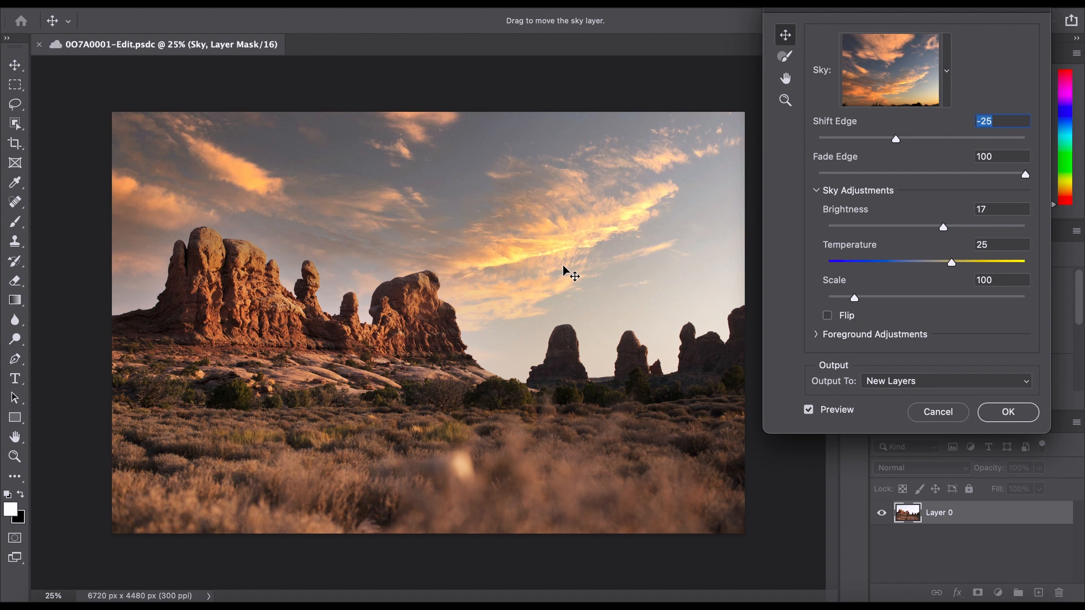
mouse_move(741, 268)
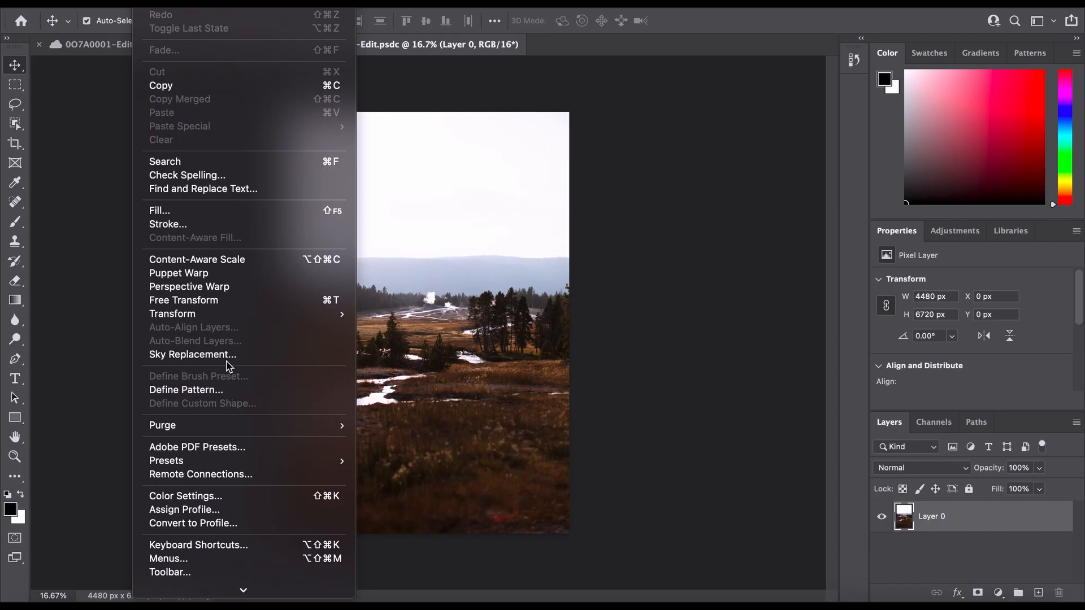
Step: Launch Sky Replacement on the Yellowstone photo, previewing a blue sky with white clouds
click(192, 355)
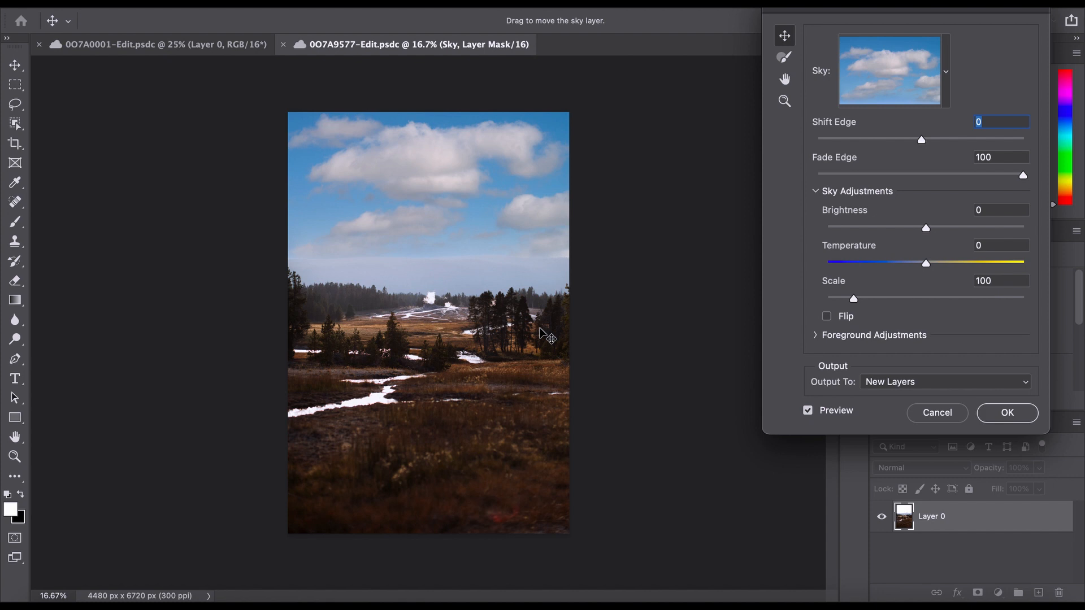
mouse_move(950, 82)
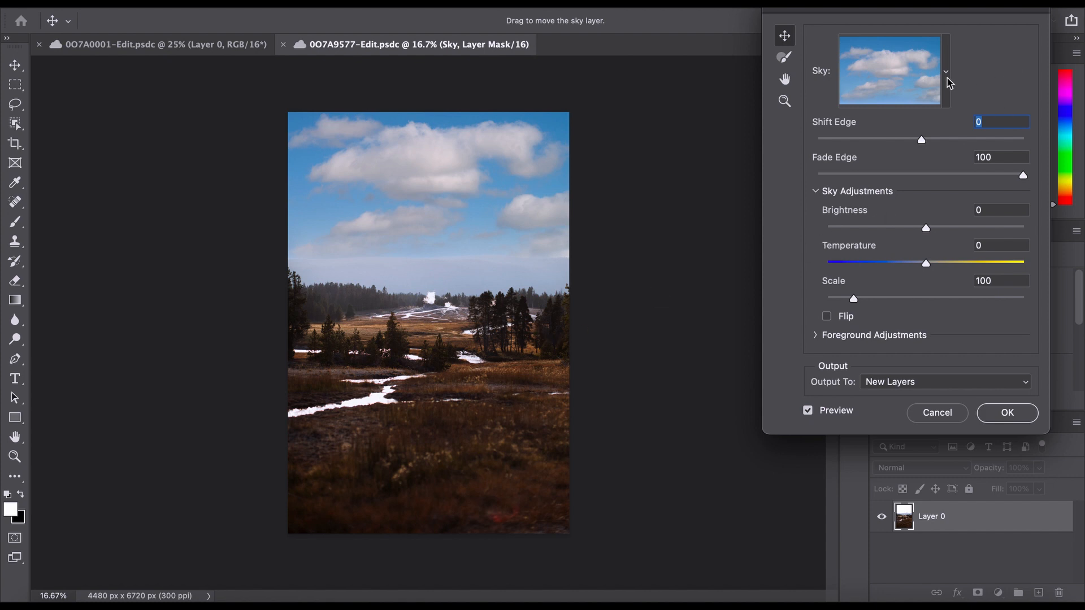
Step: Preview several Blue Skies presets, including the wispy deep blue, then choose the grey overcast sky
click(944, 71)
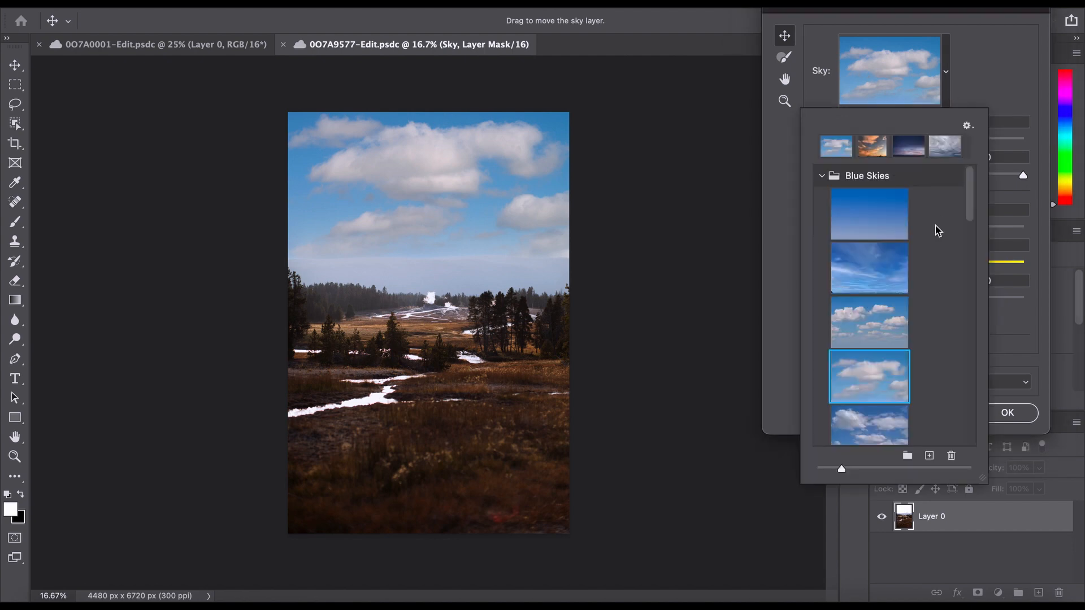
click(868, 278)
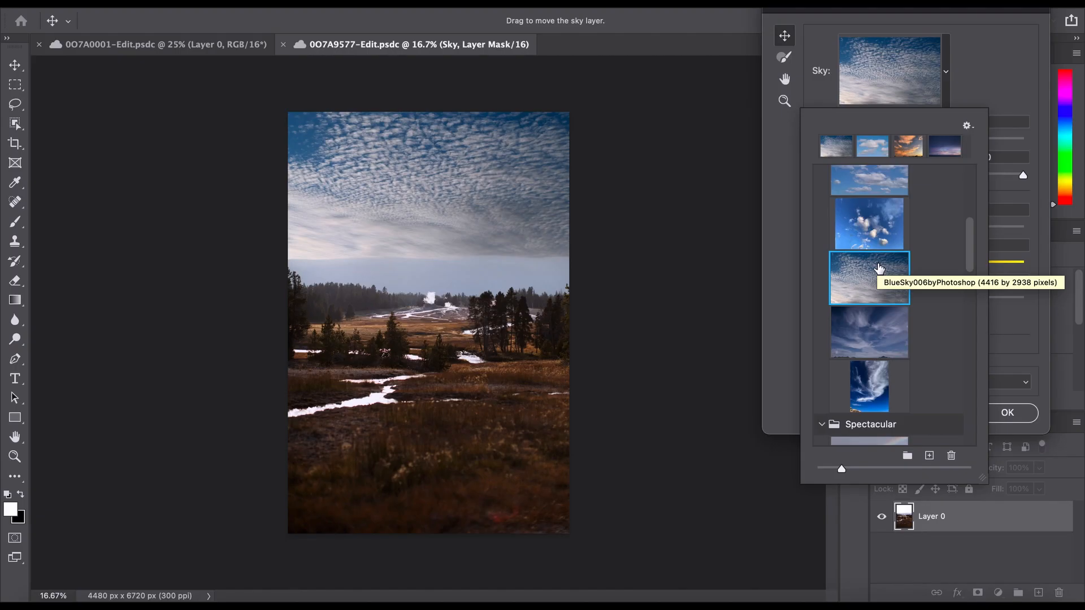
mouse_move(320, 274)
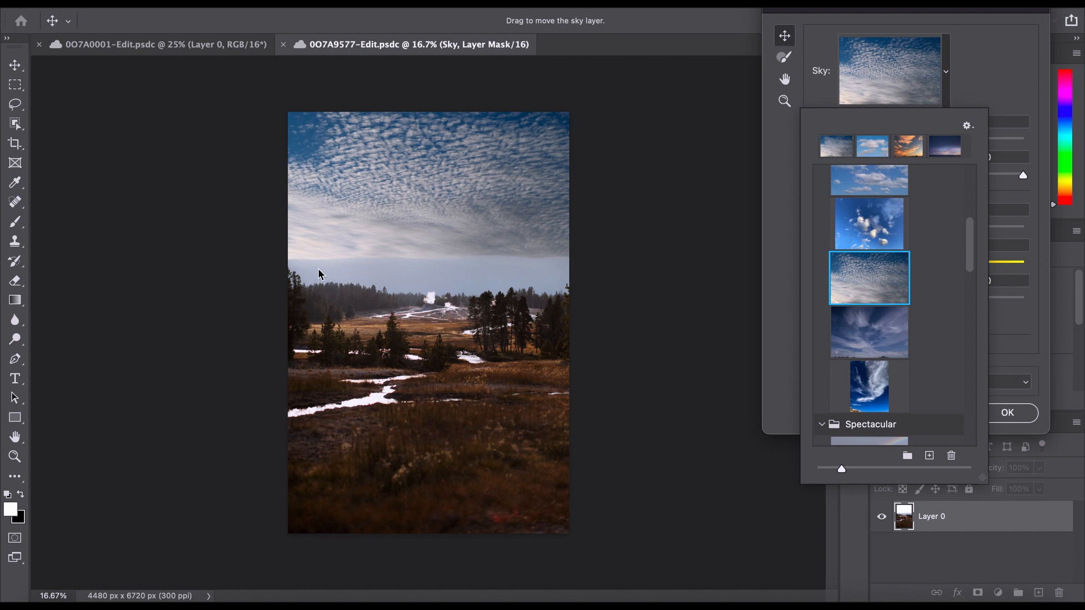
mouse_move(870, 283)
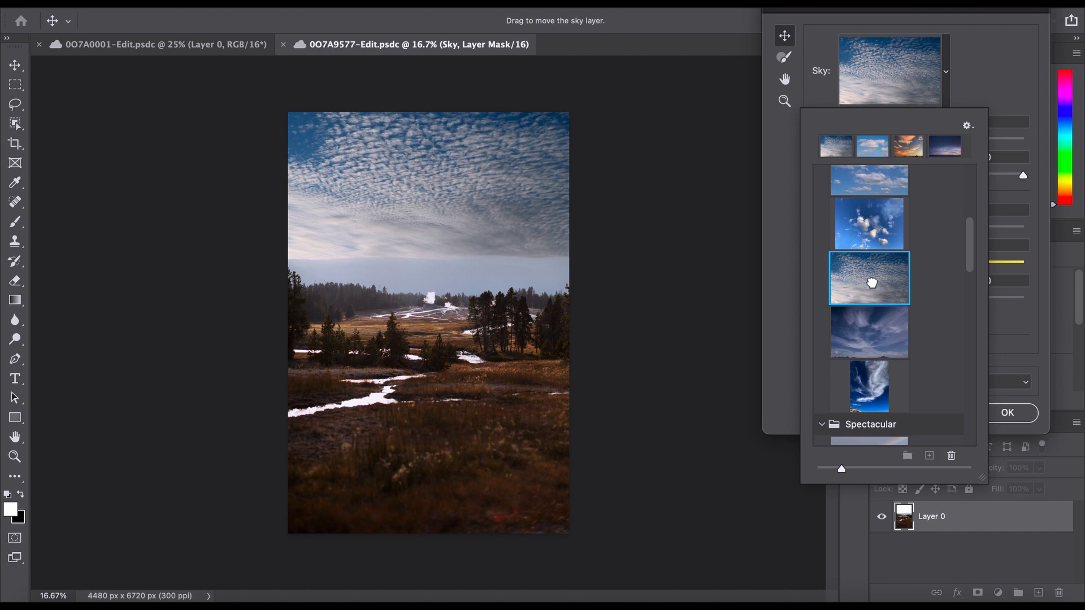
mouse_move(480, 286)
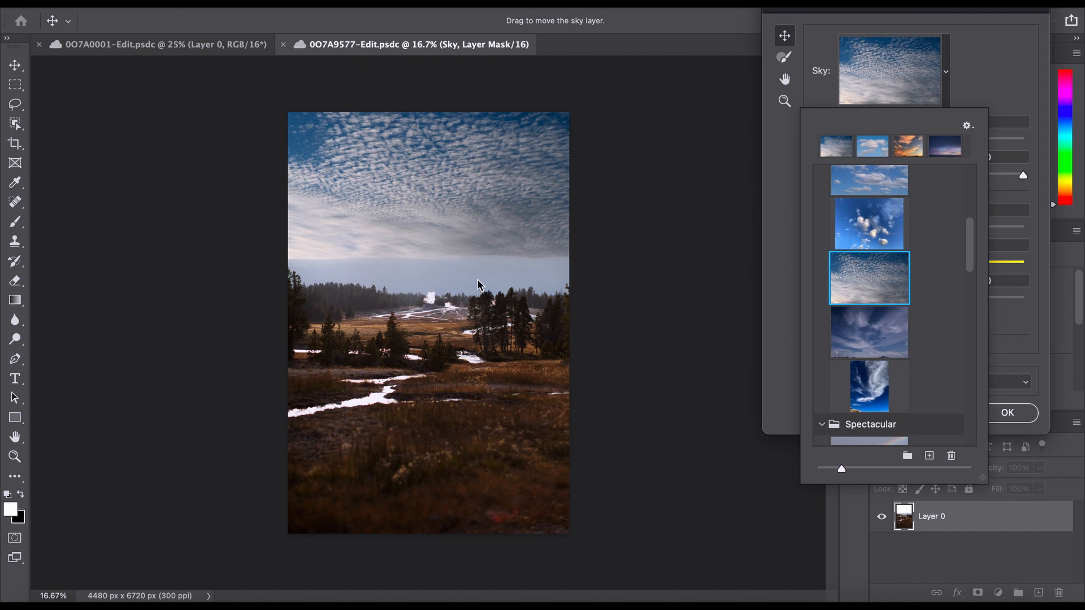
mouse_move(358, 276)
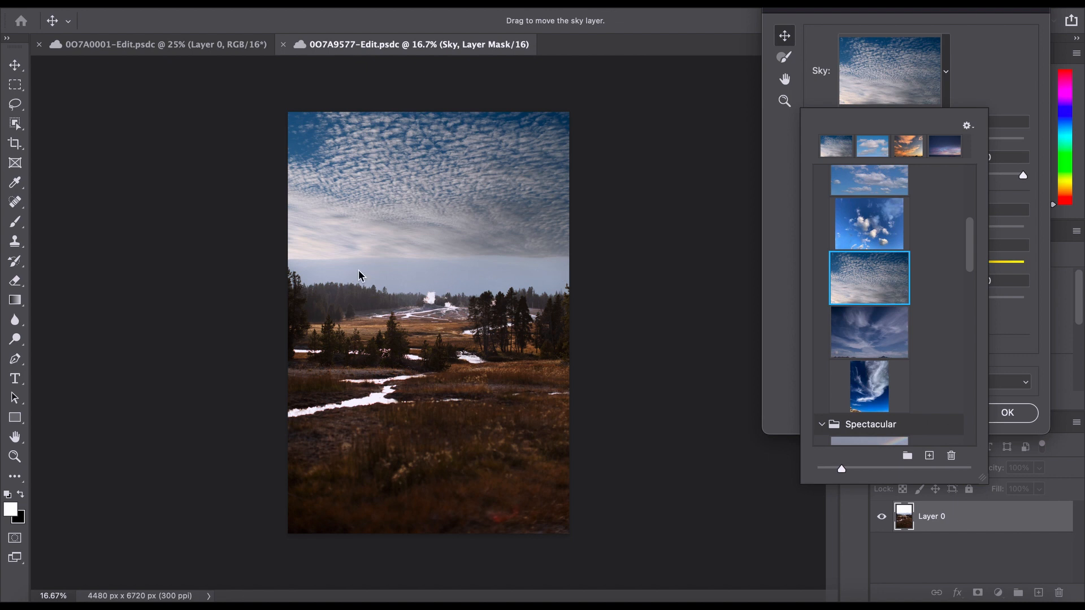
click(869, 296)
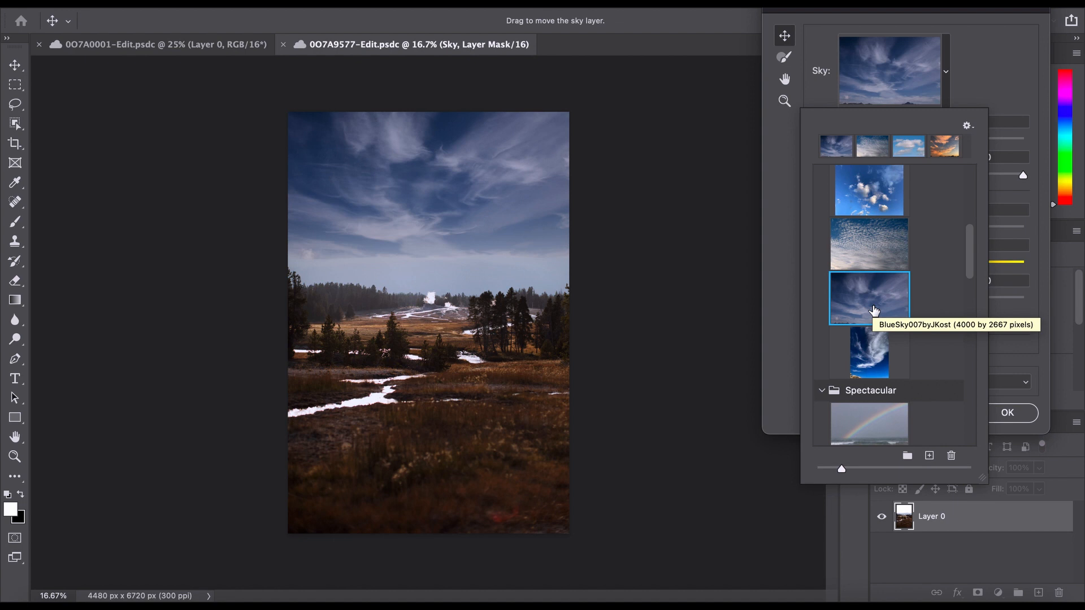
mouse_move(486, 272)
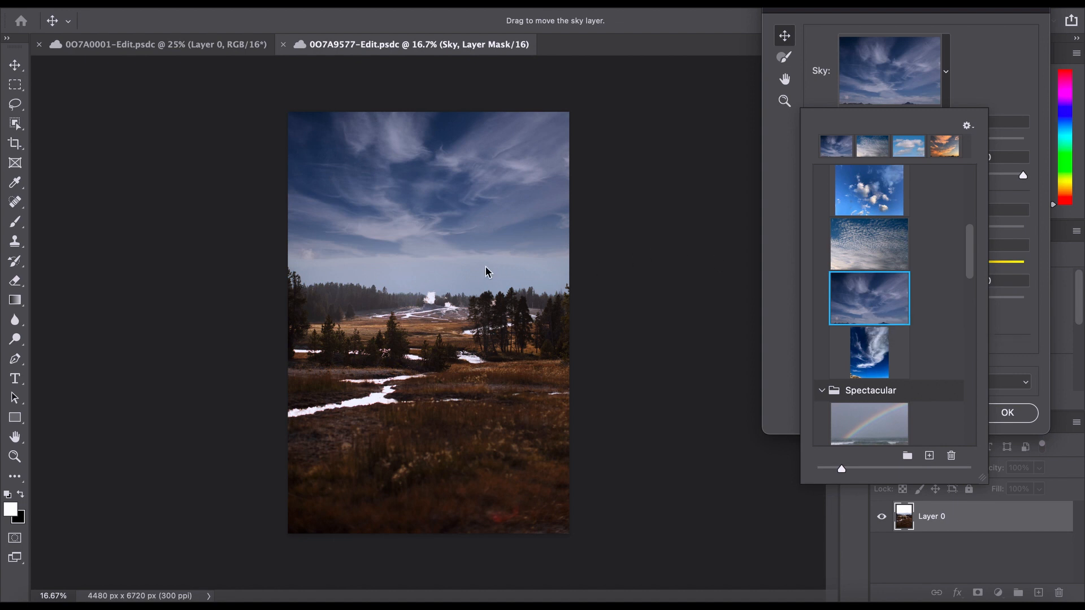
scroll(down, 3)
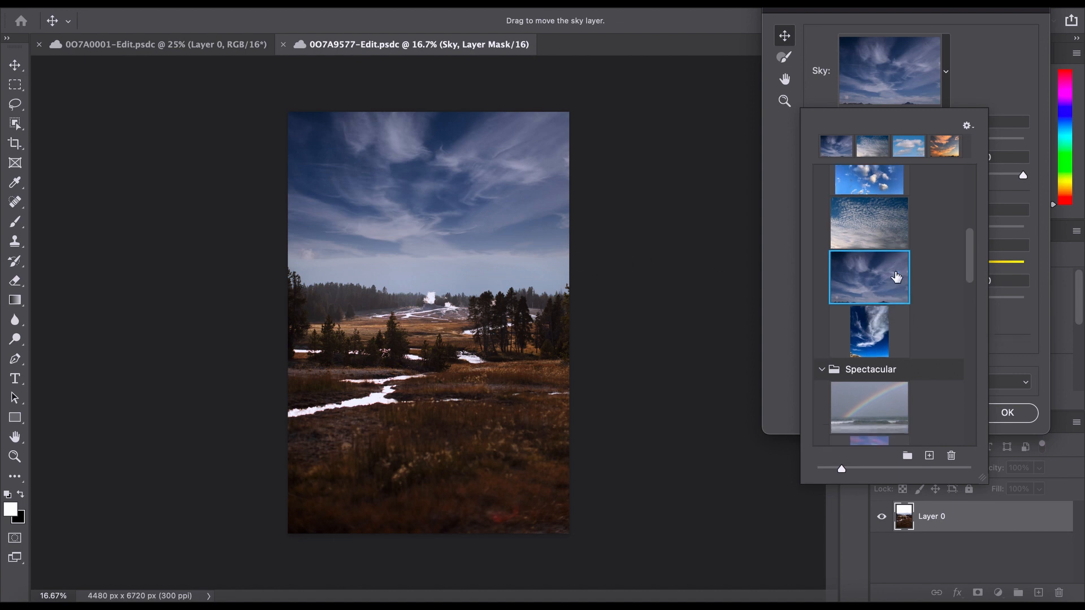
click(868, 277)
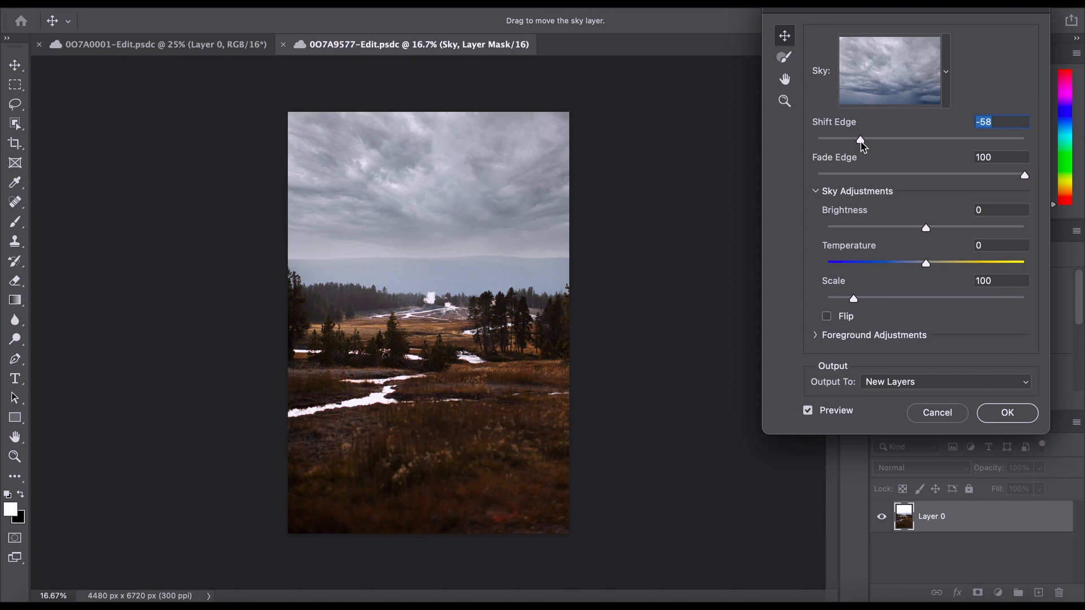
Step: Confirm the overcast sky with Shift Edge -58, creating the sky replacement group
click(1005, 413)
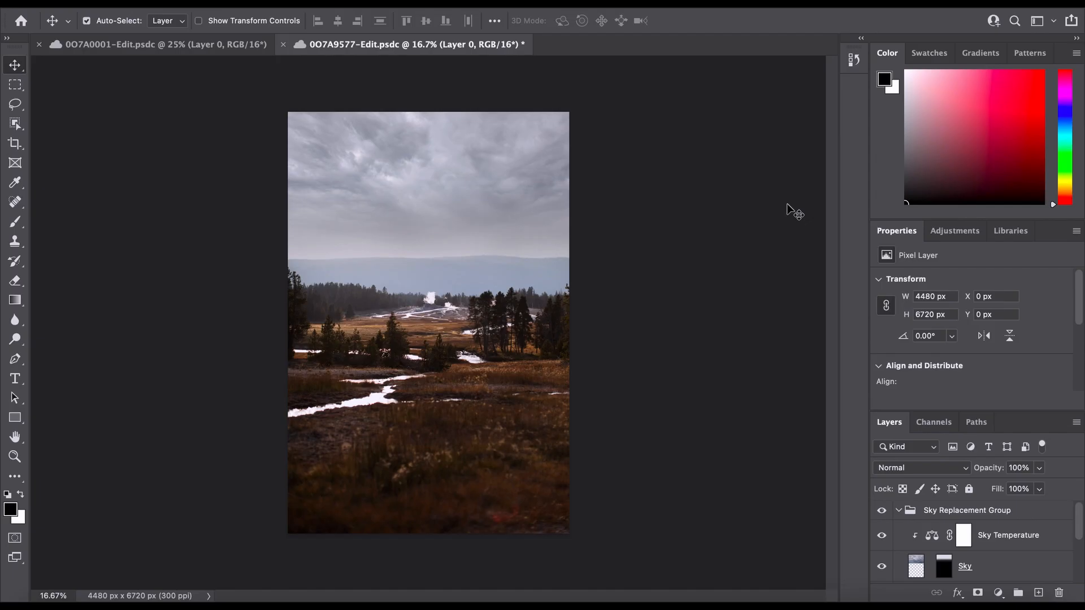